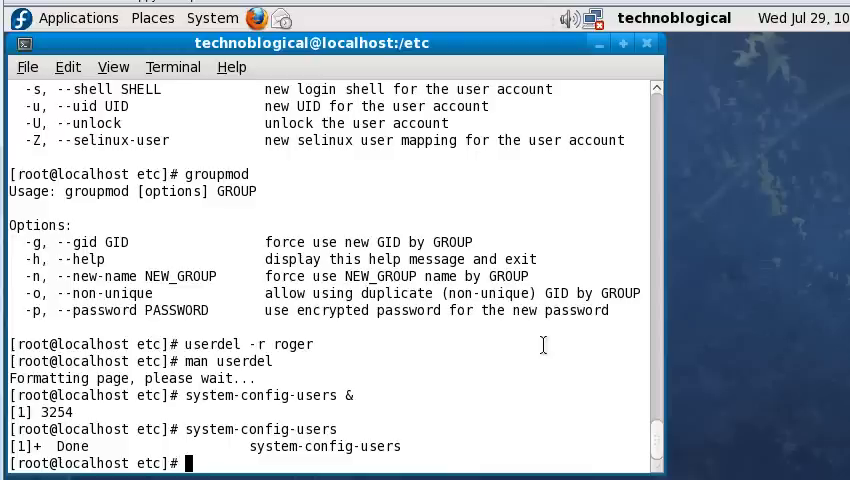
Run exit to leave the root session and return to the regular user prompt.
type("ex")
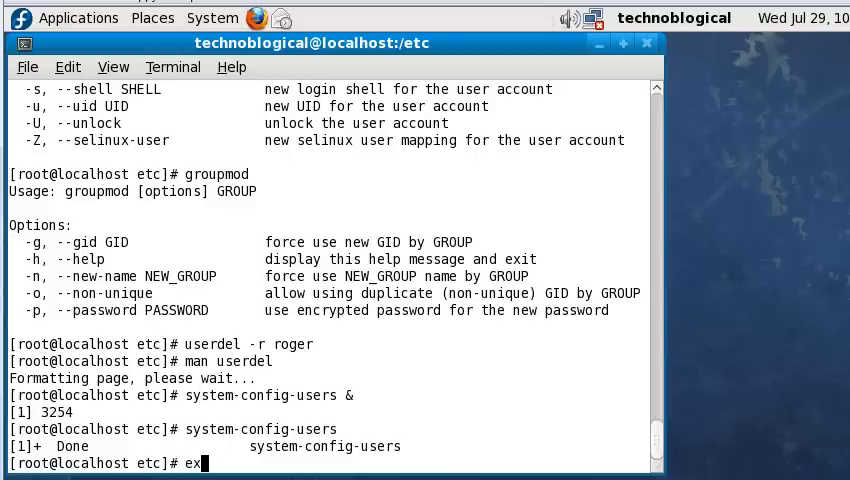
type("it")
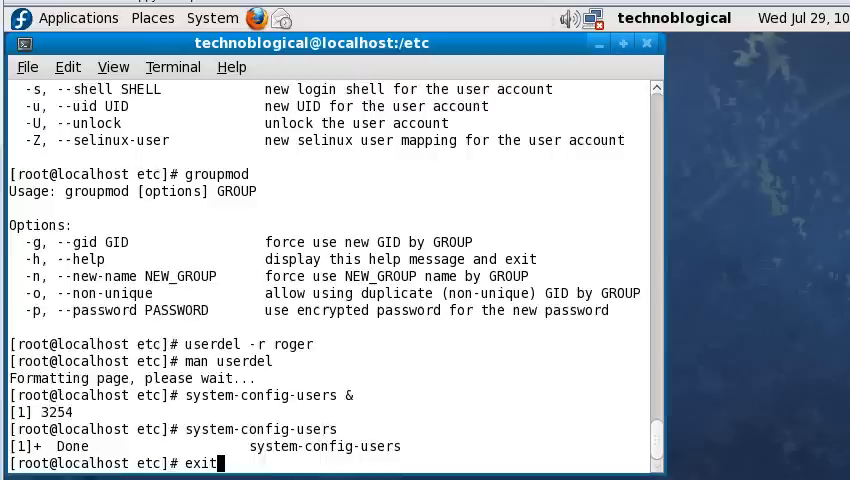
key("Return")
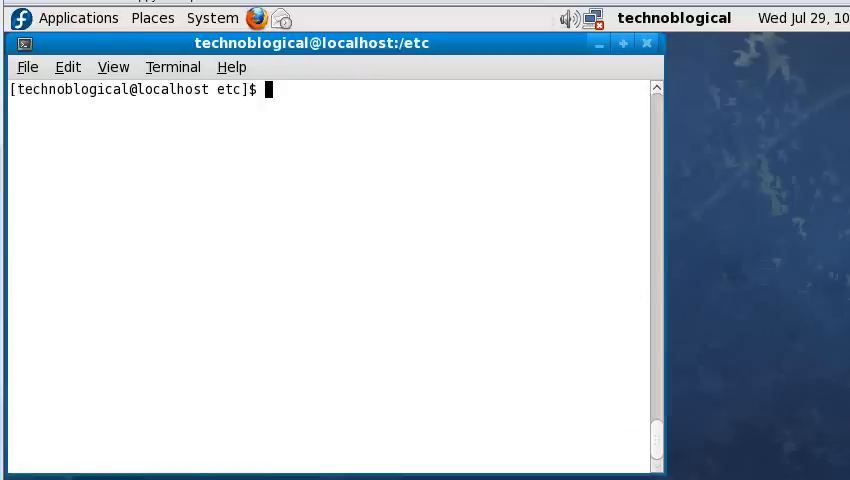
Show the working directory, move to the home folder, and list /etc.
type("pwd")
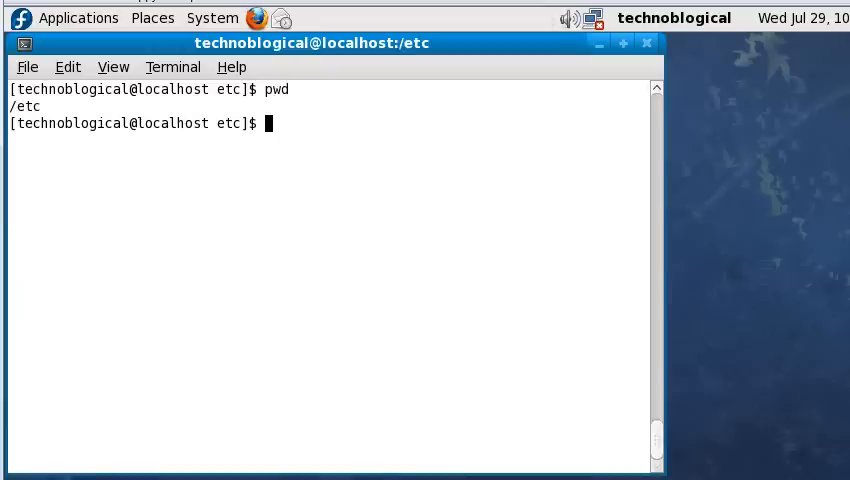
type("cd ~")
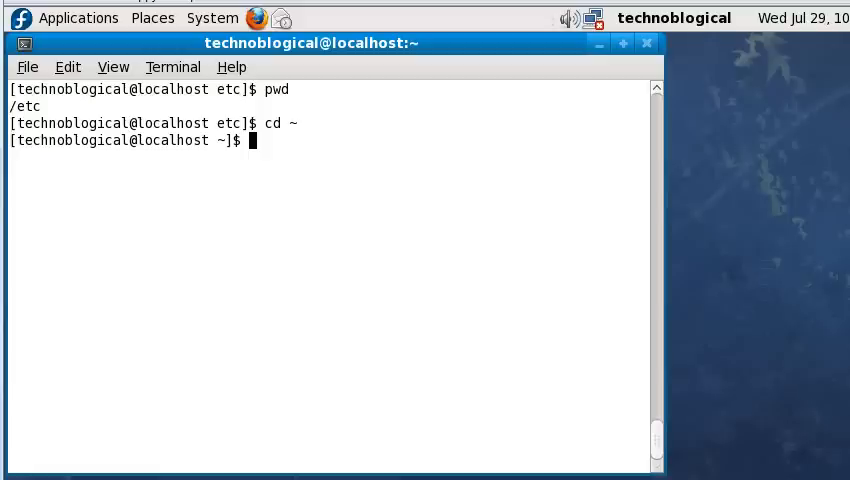
type("ls")
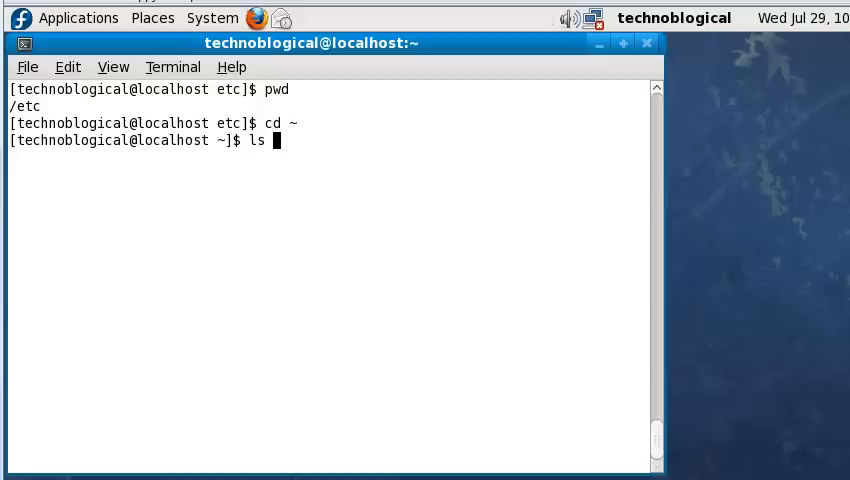
type("/")
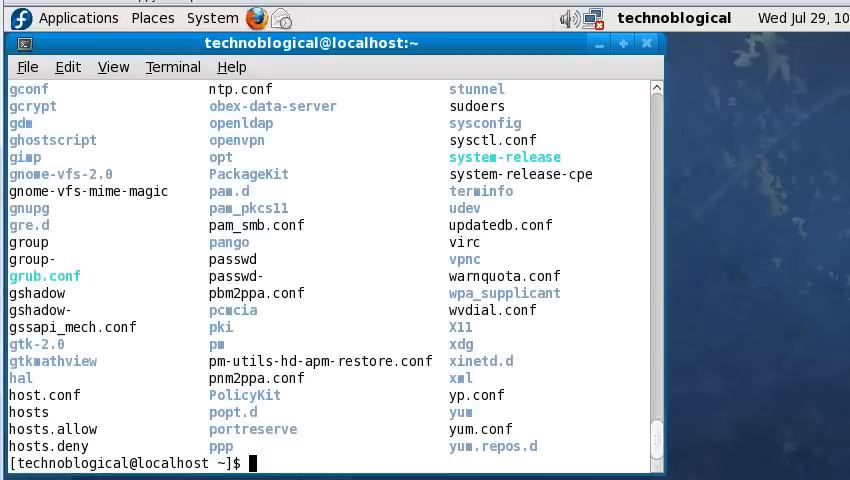
type("ls")
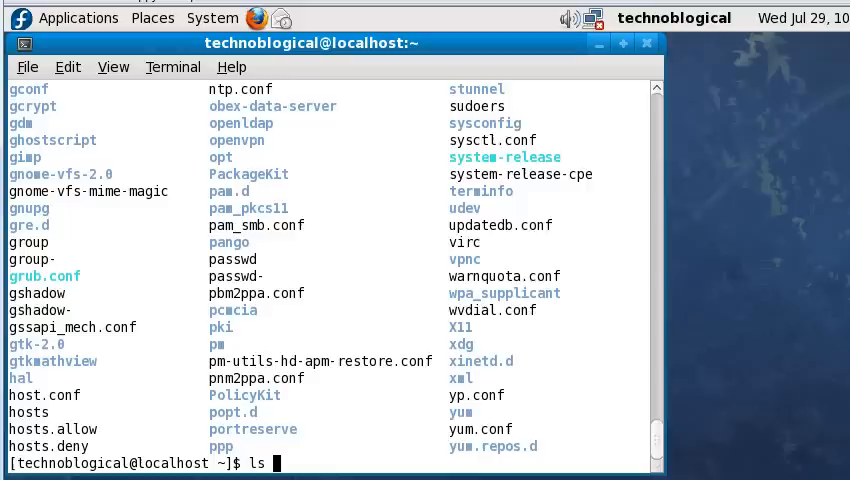
type("/et")
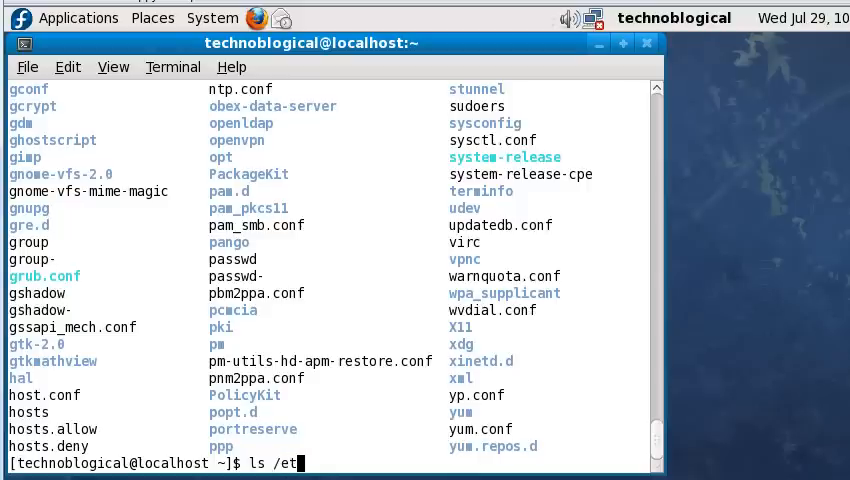
type("c")
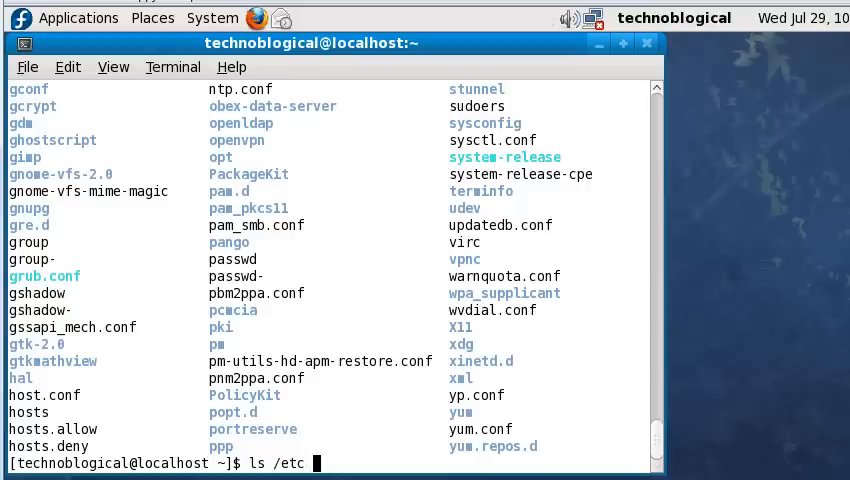
From the Desktop folder, redirect the /etc listing into test3.txt.
type(">")
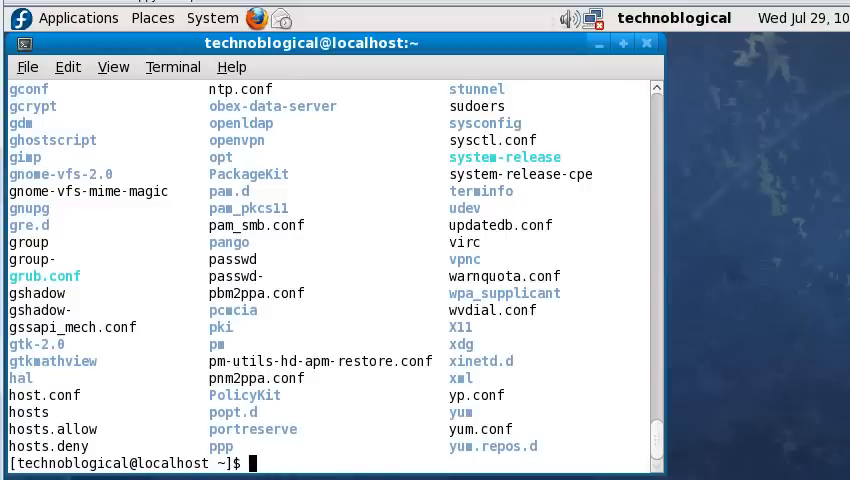
type("cd Desktop/")
type("l")
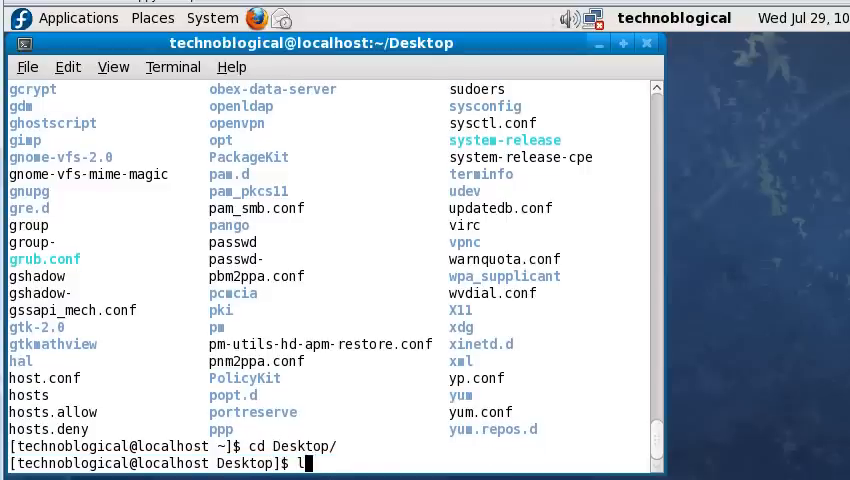
type("s /")
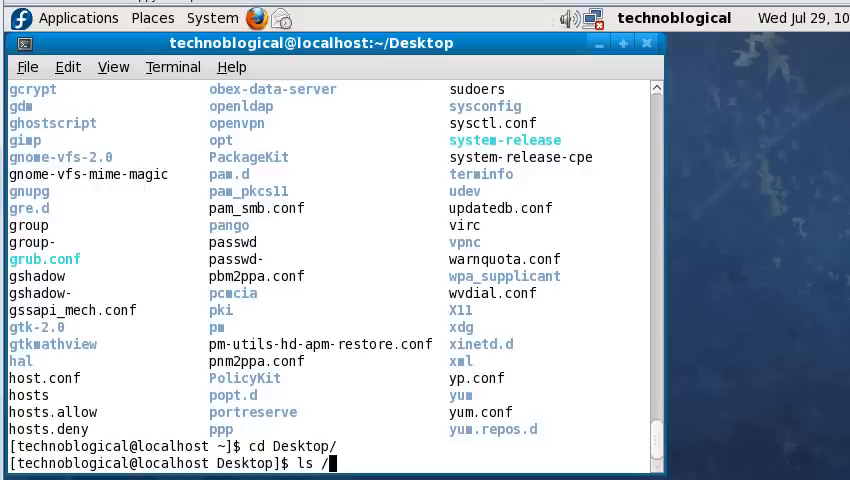
type("etc > tes")
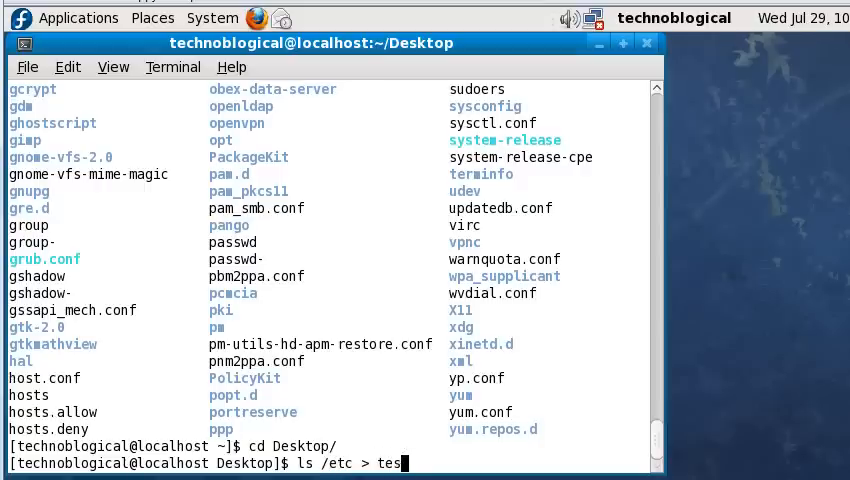
type("t3.")
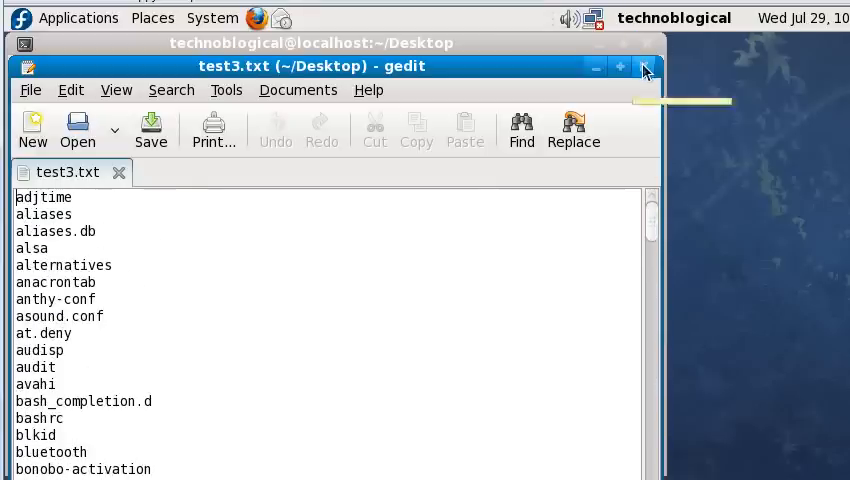
left_click(645, 66)
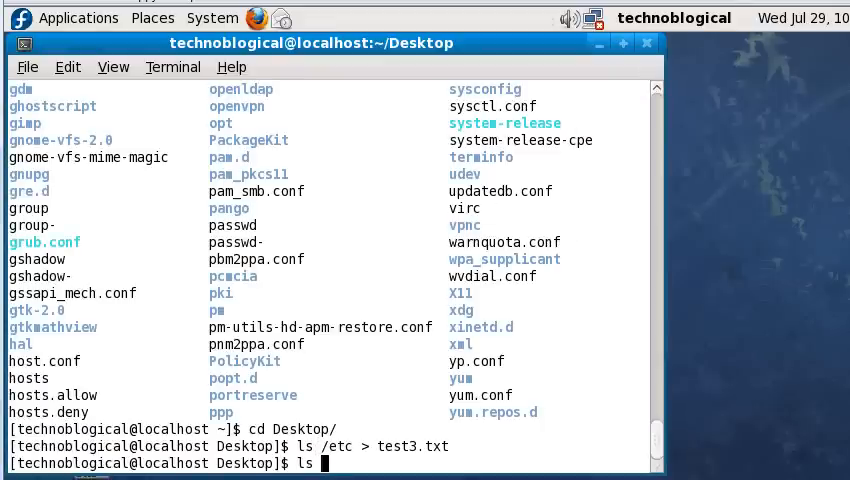
Overwrite test3.txt with the /usr listing using ls /usr/ > test3.txt.
type("/")
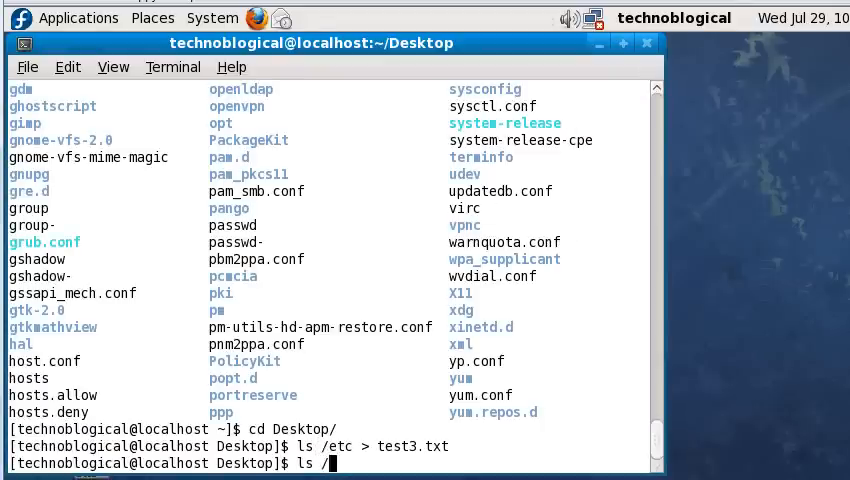
type("usr/ >")
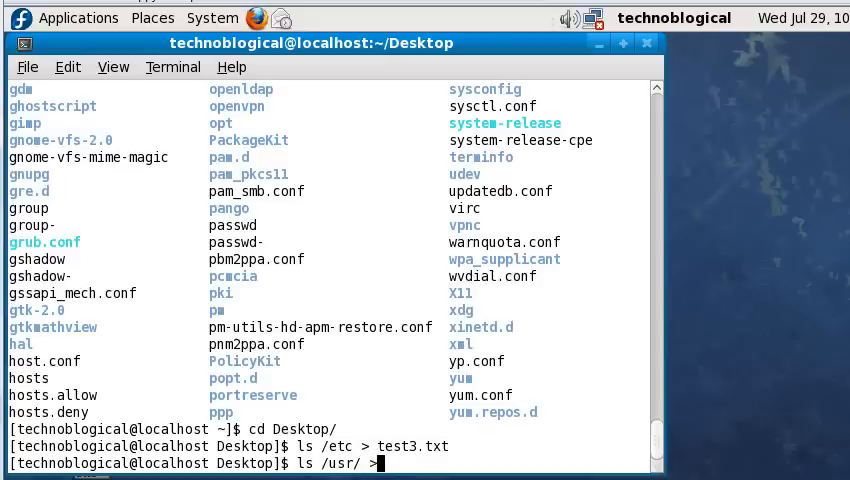
type("test")
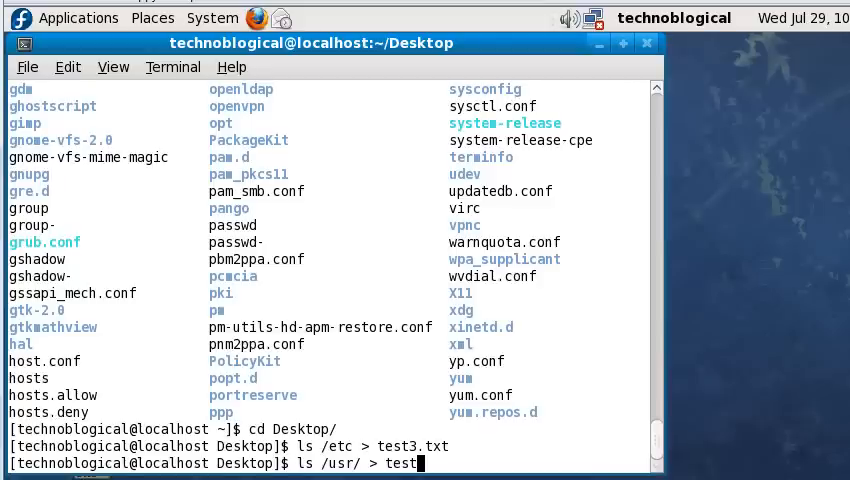
type("3.txt")
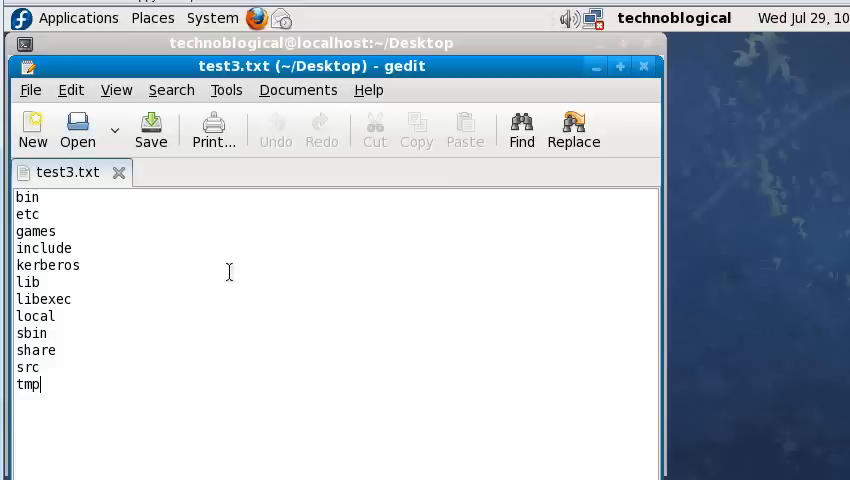
Select all of test3.txt in gedit to review the /usr folder names.
key("ctrl+a")
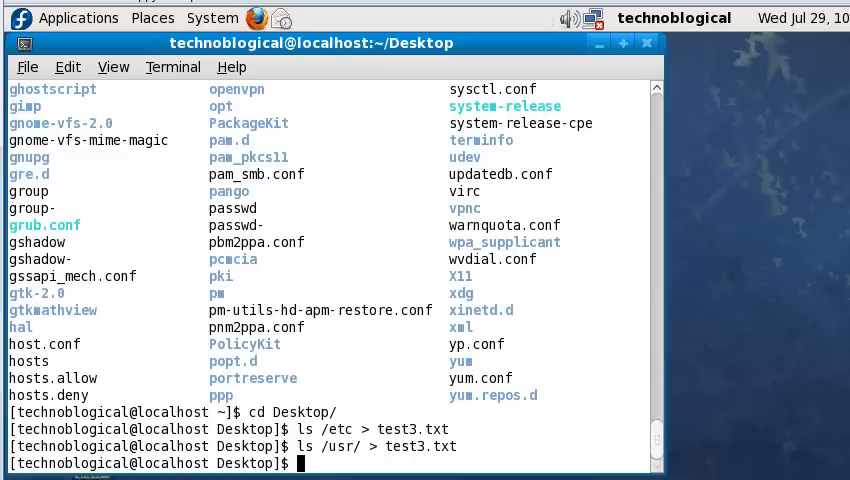
Append the long-format /etc listing to test3.txt with ls -l /etc/ >> test3.txt.
type("ls")
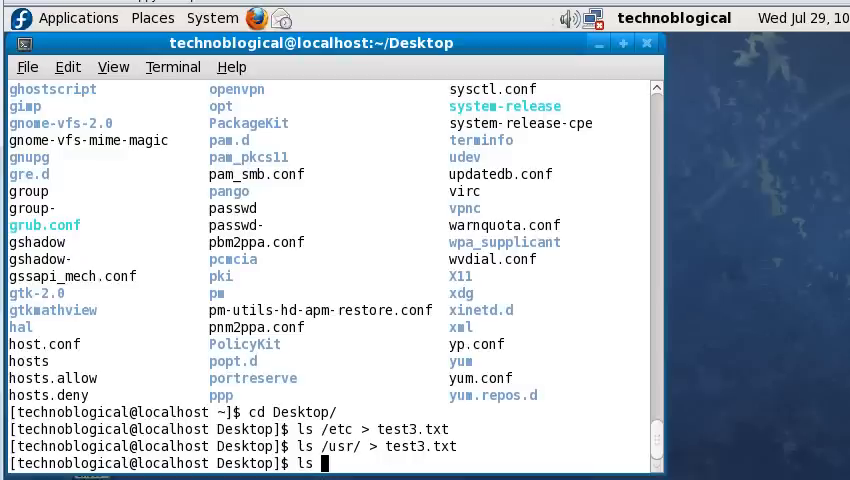
type("-l")
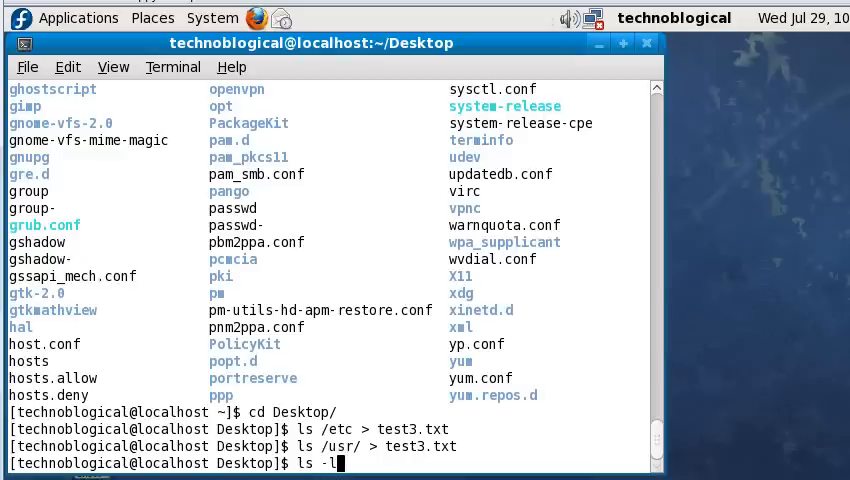
type("test")
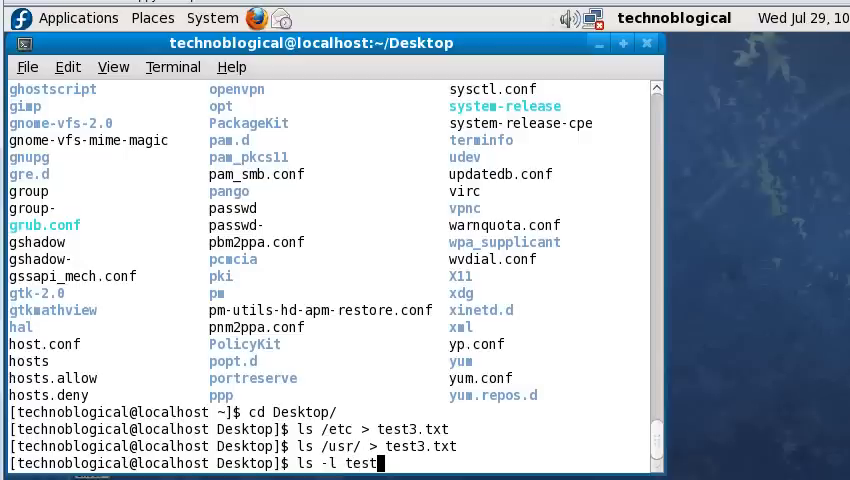
key("BackSpace")
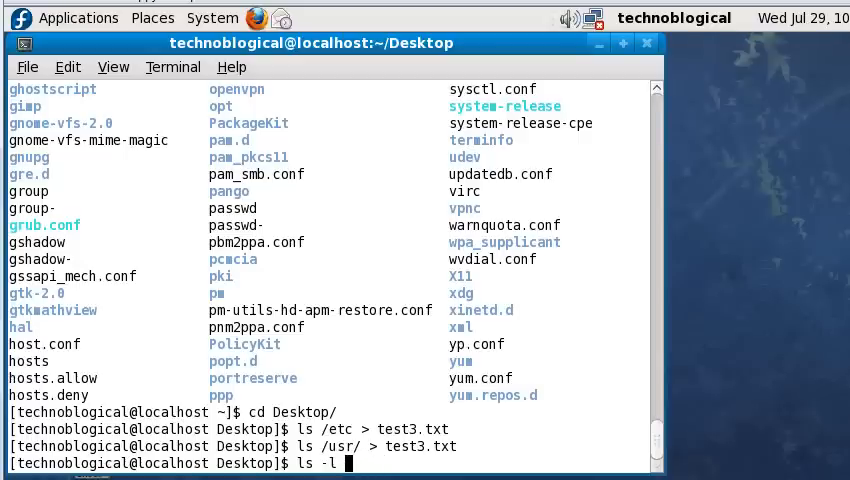
type("/etc/")
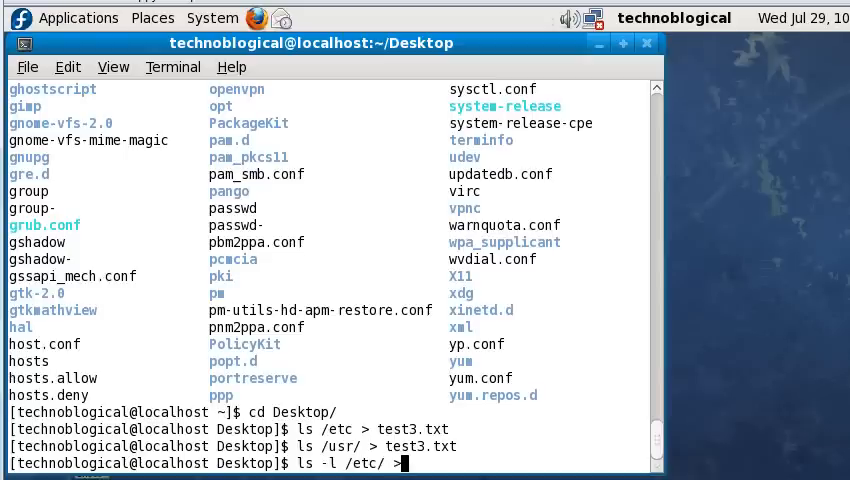
type(">")
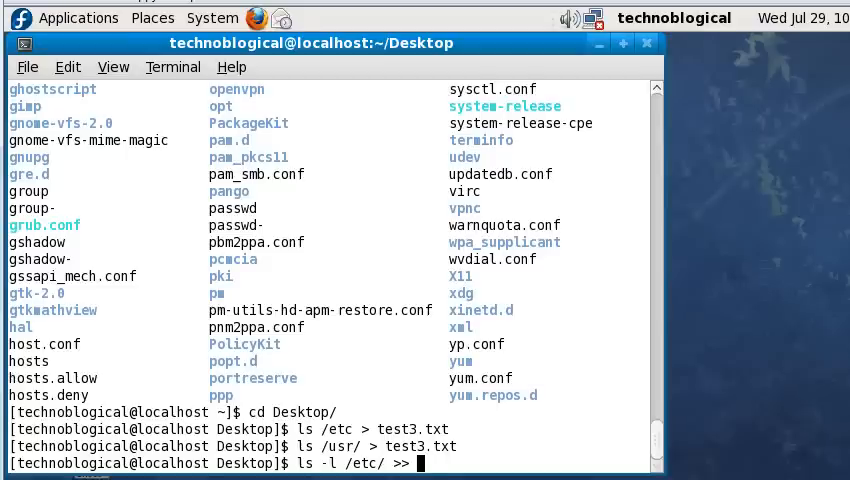
type("test3.txt")
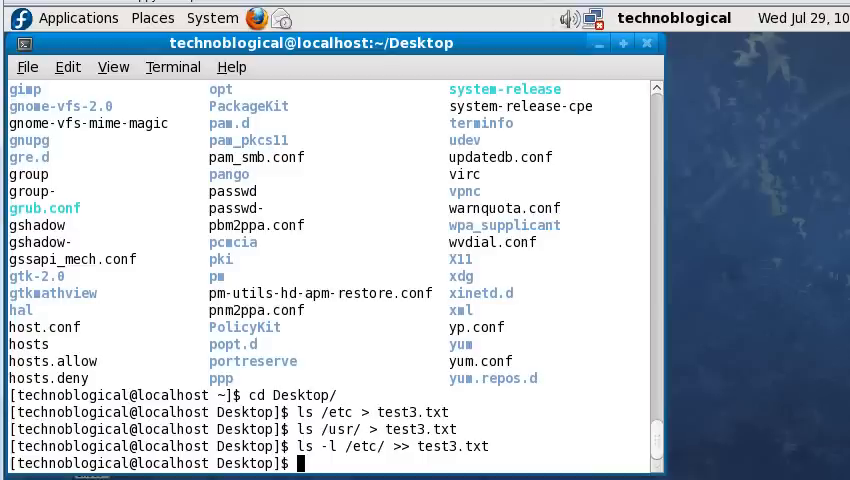
Enter the command ls /etc/ | echo, correcting a path typo.
type("ls et")
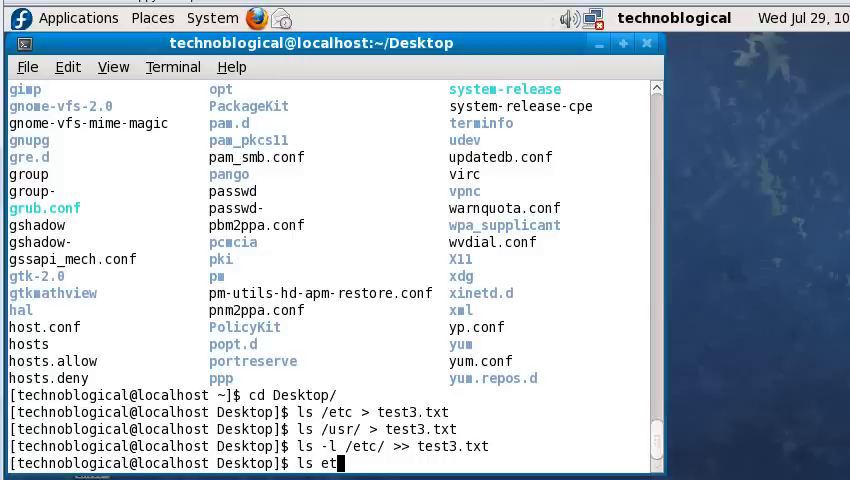
key("BackSpace")
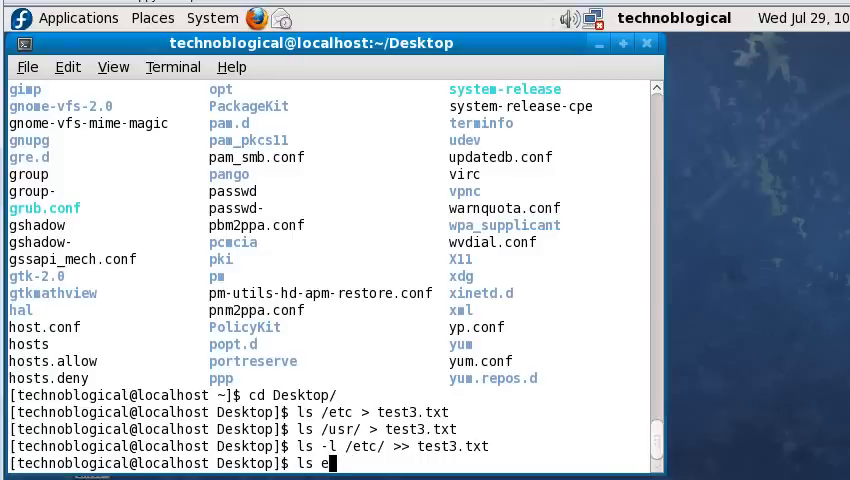
type("/etc/")
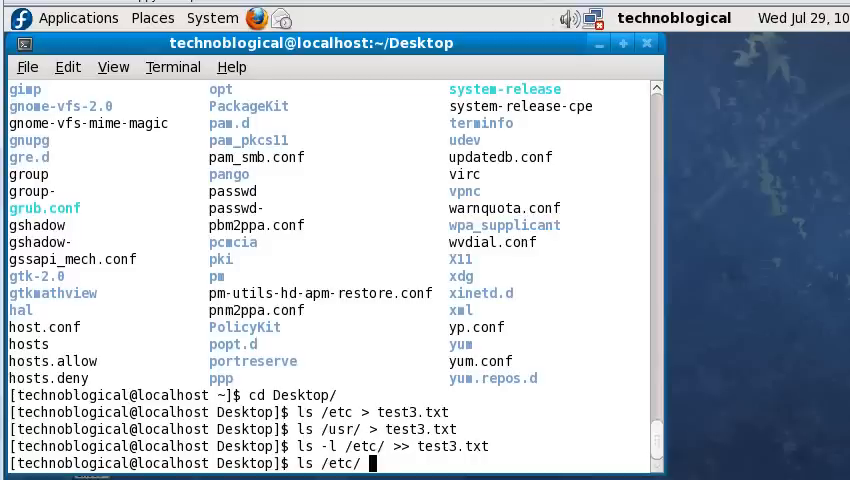
type("|")
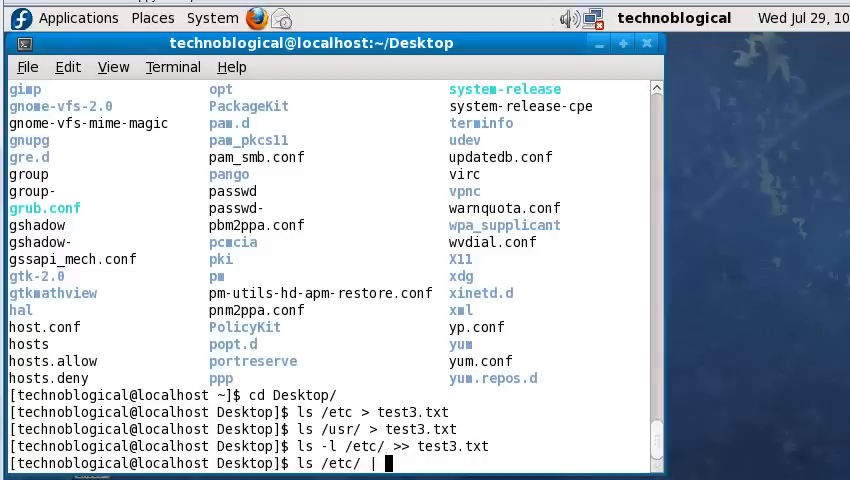
type("echo")
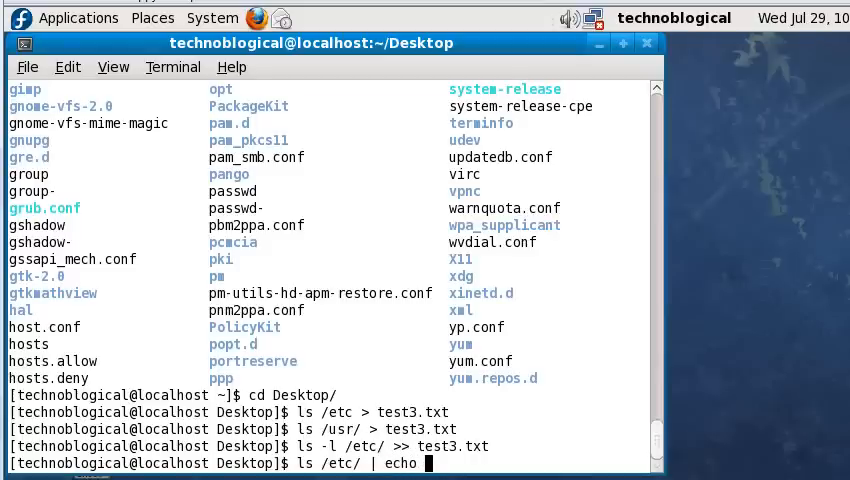